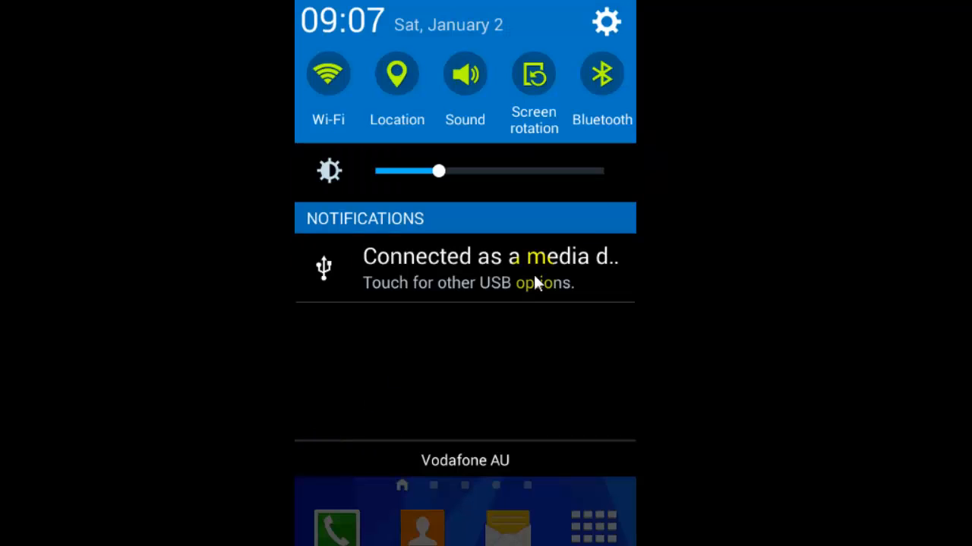
Go from Settings to the Wi-Fi page with Wi-Fi on and Smart network switch ticked.
{"action": "left_click", "coordinate": [607, 23]}
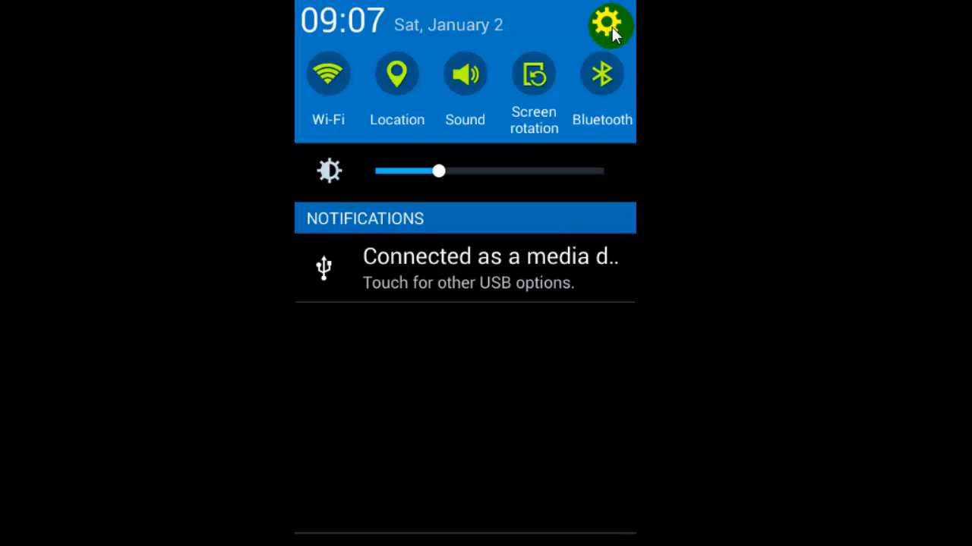
{"action": "left_click", "coordinate": [610, 25]}
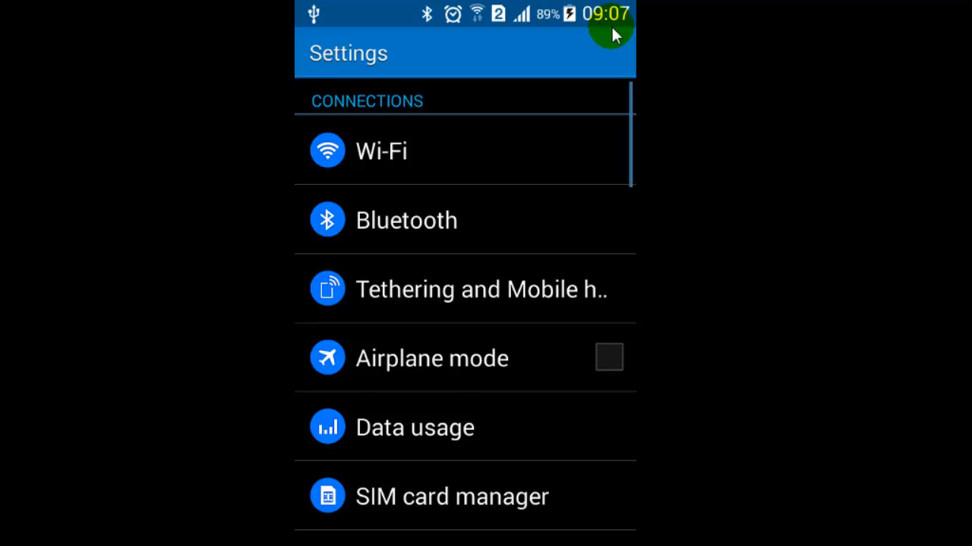
{"action": "left_click", "coordinate": [381, 152]}
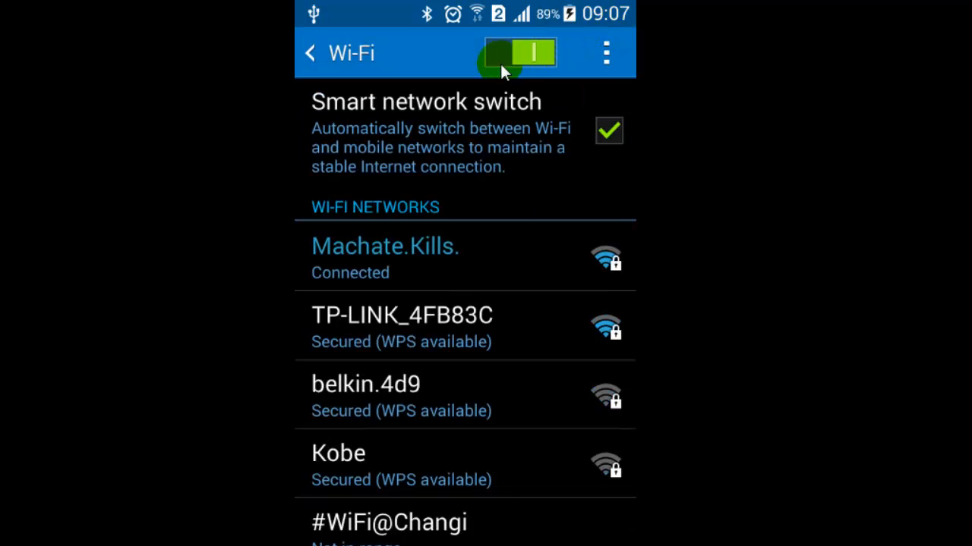
{"action": "left_click", "coordinate": [519, 53]}
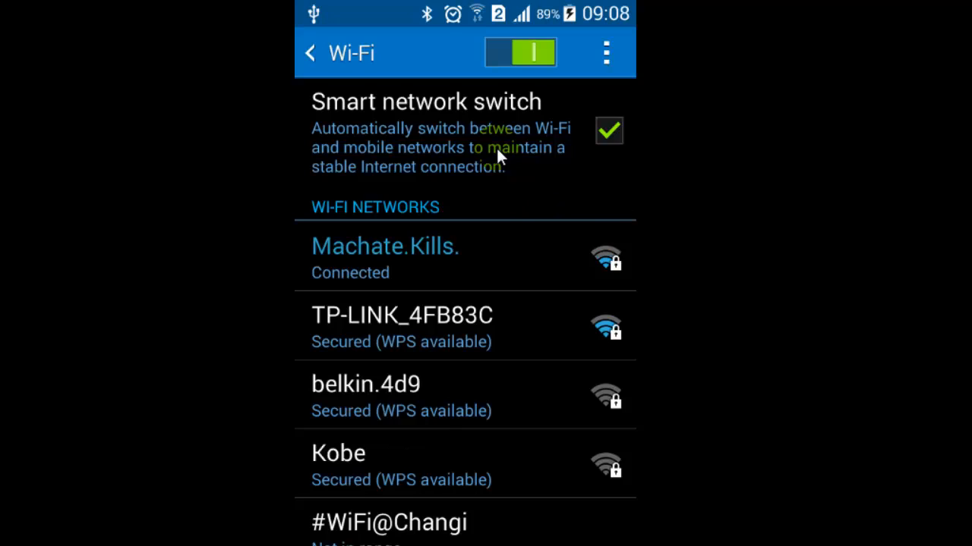
{"action": "mouse_move", "coordinate": [463, 168]}
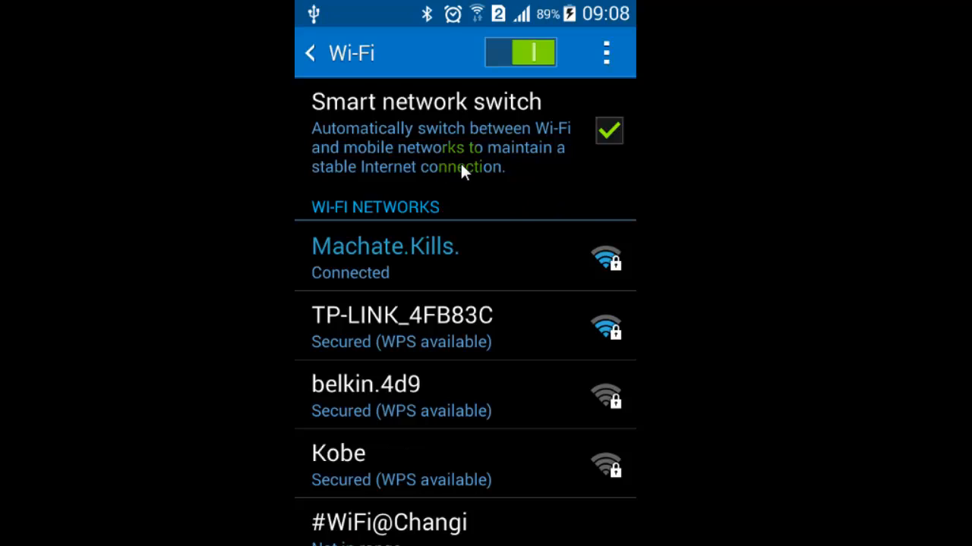